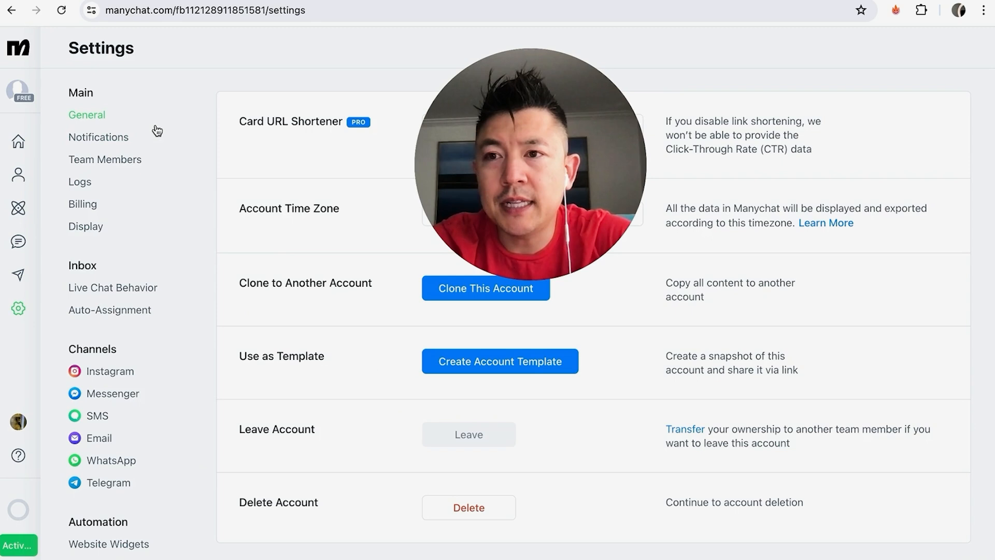
Step: Open General settings and scroll down to the Delete Account row
click(87, 115)
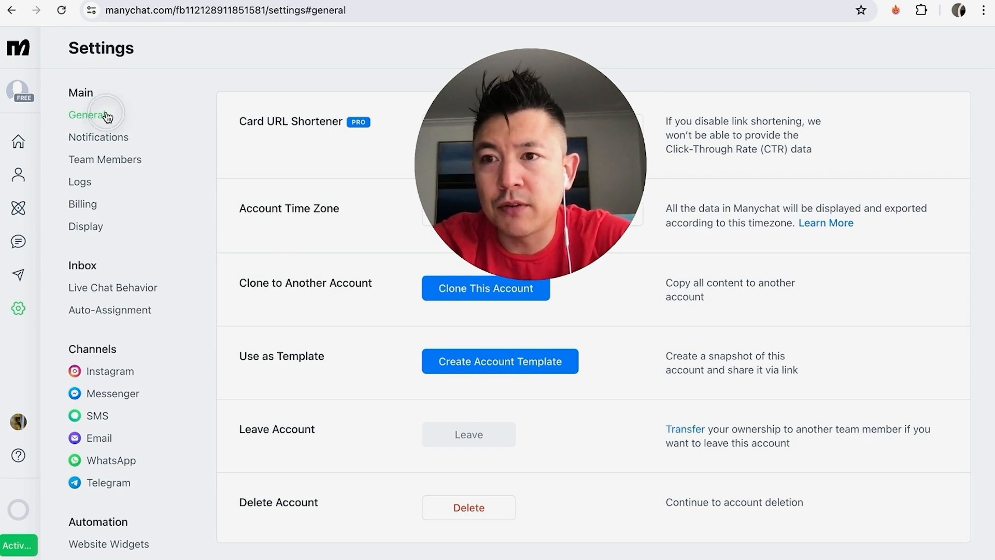
scroll(down, 3)
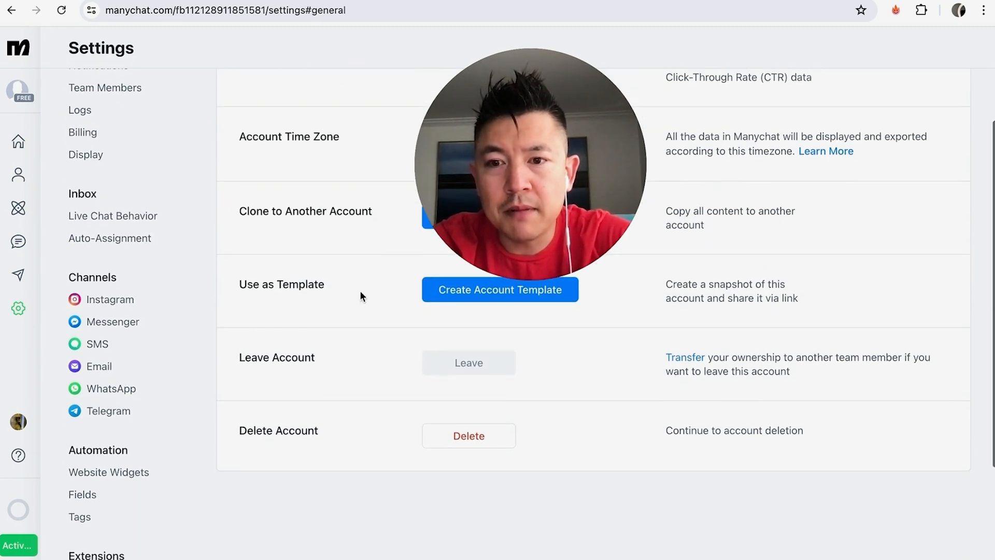
scroll(down, 3)
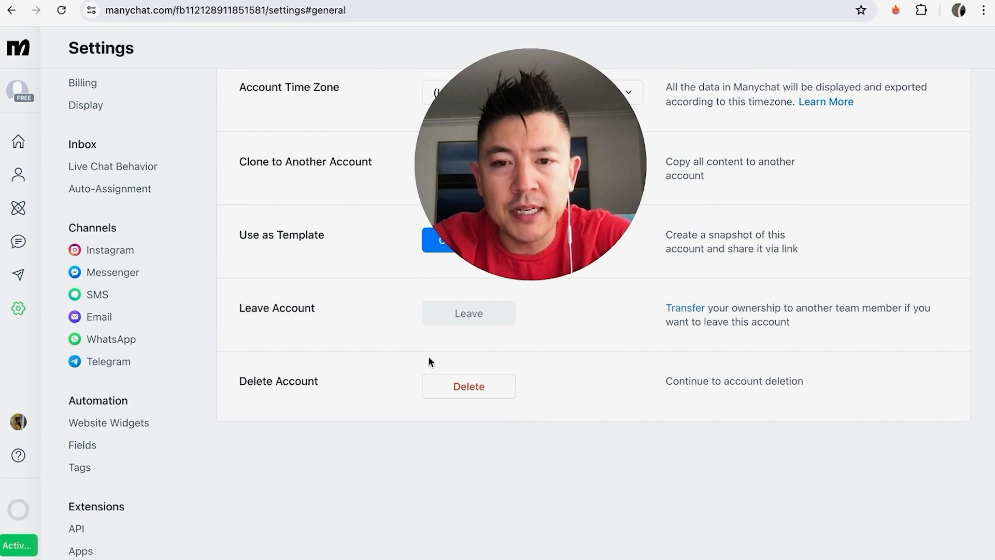
Step: Start account deletion to reveal the 'Steps to delete accounts' requirements
click(469, 385)
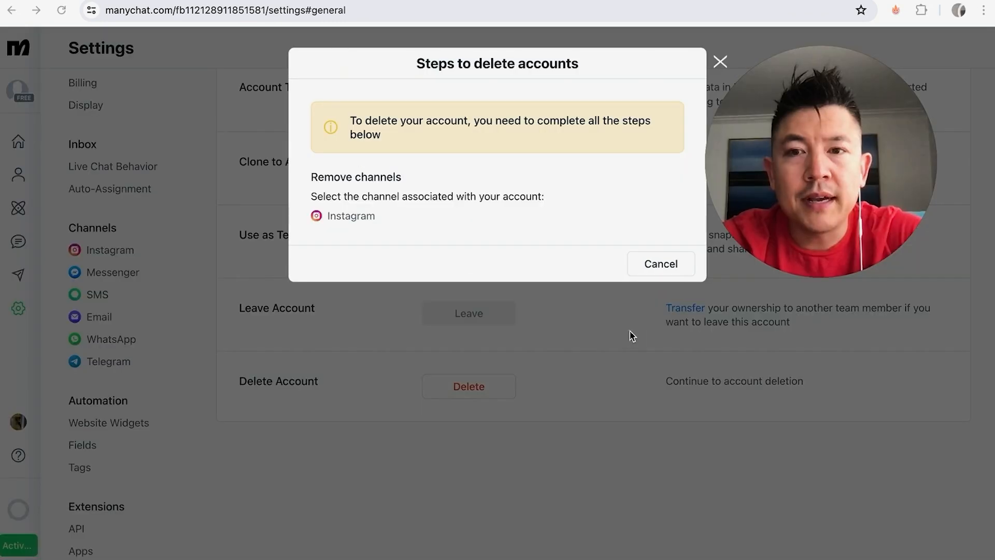
mouse_move(584, 341)
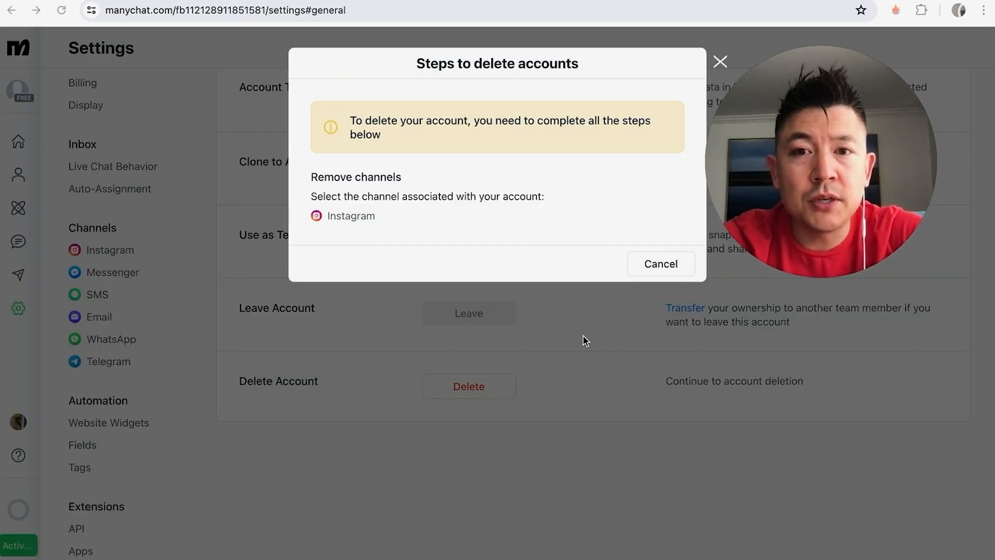
mouse_move(430, 248)
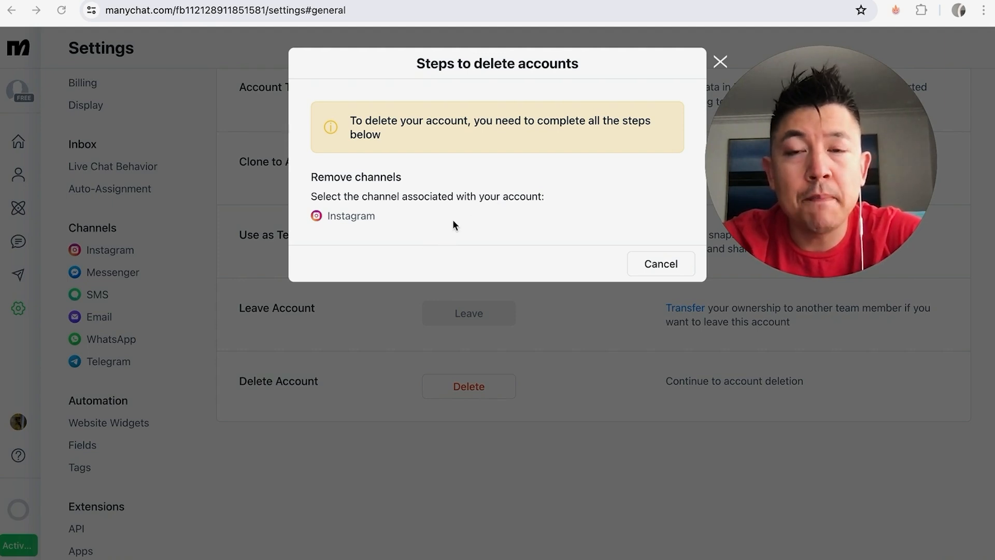
mouse_move(393, 242)
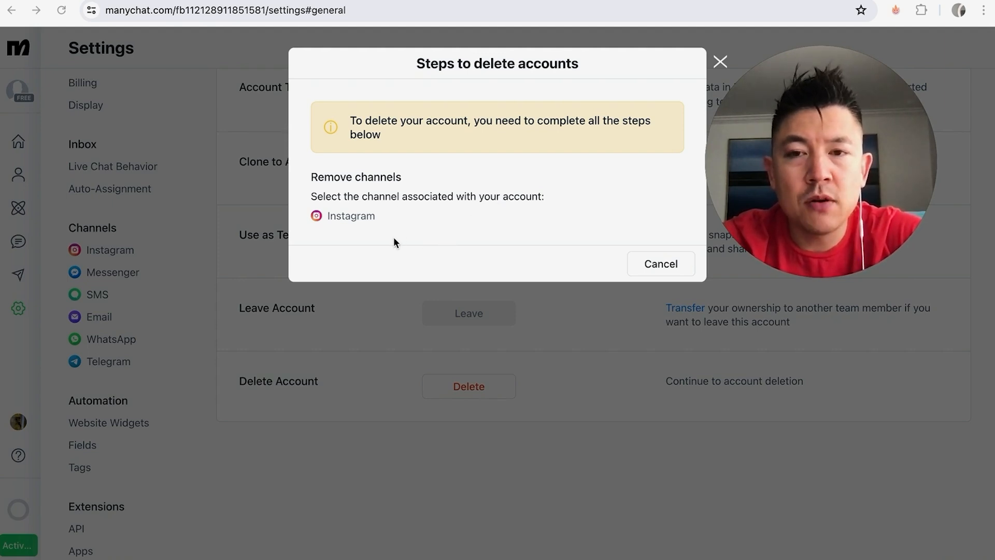
Step: Jump from the deletion steps dialog to the Instagram channel settings page
click(350, 215)
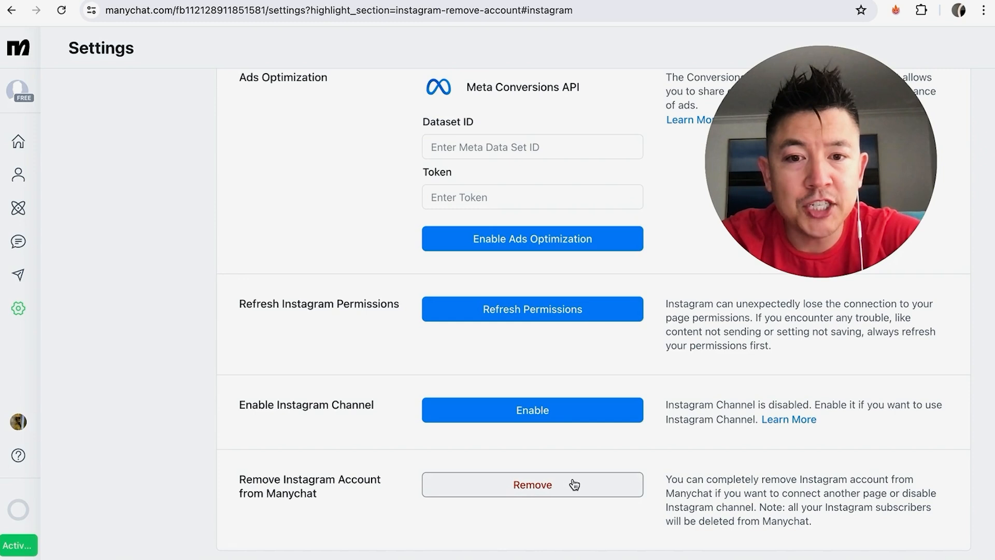
Step: Remove the Instagram account from Manychat, confirming with the word 'Remove'
click(532, 484)
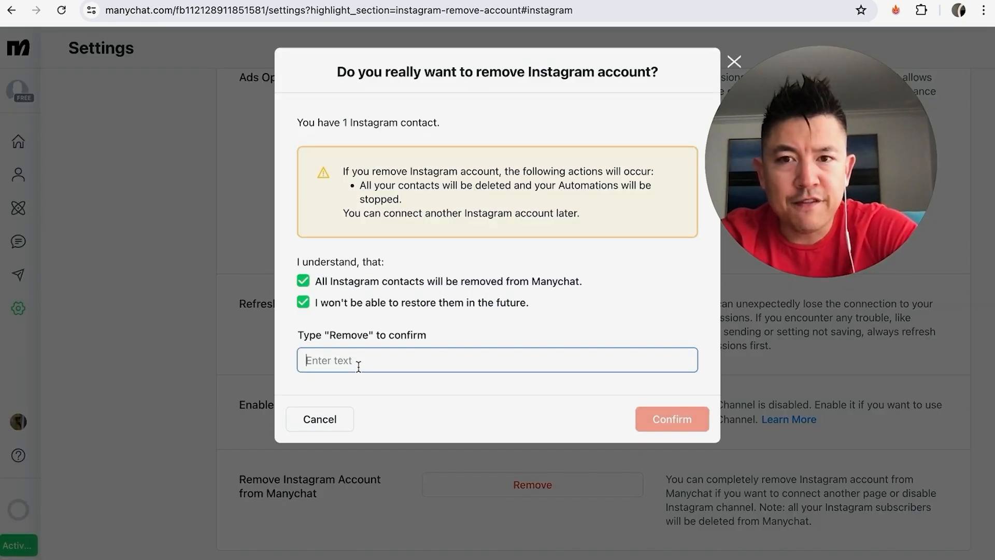
text(Remove)
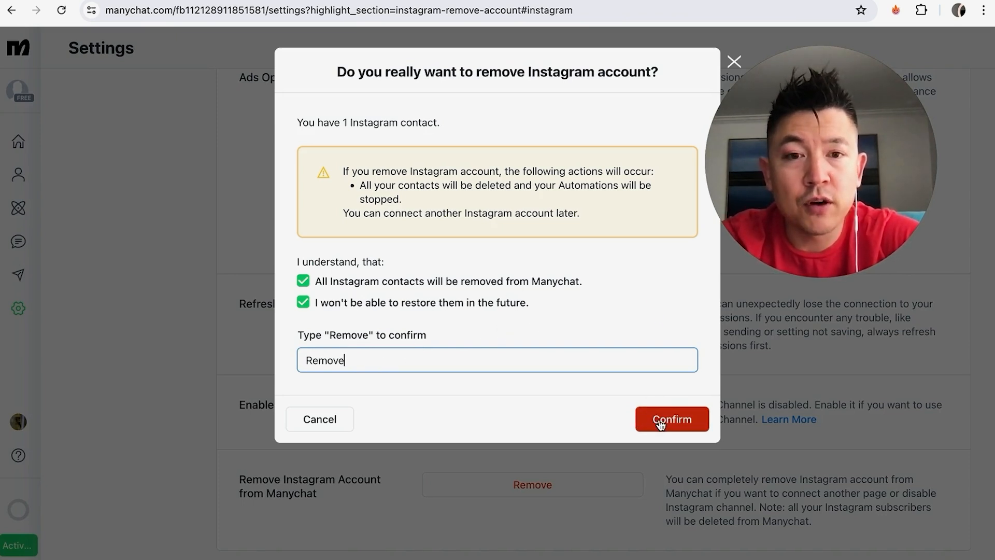
click(671, 419)
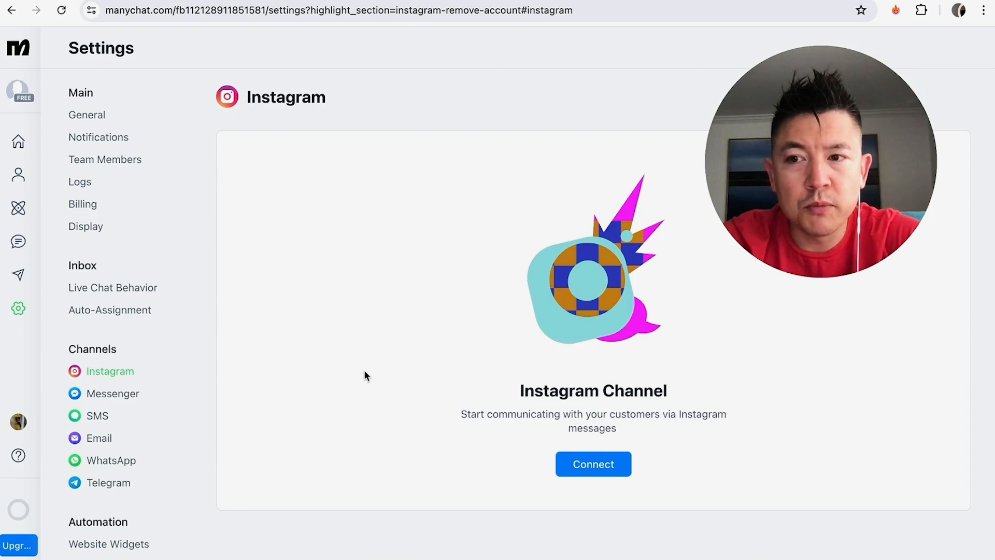
mouse_move(302, 325)
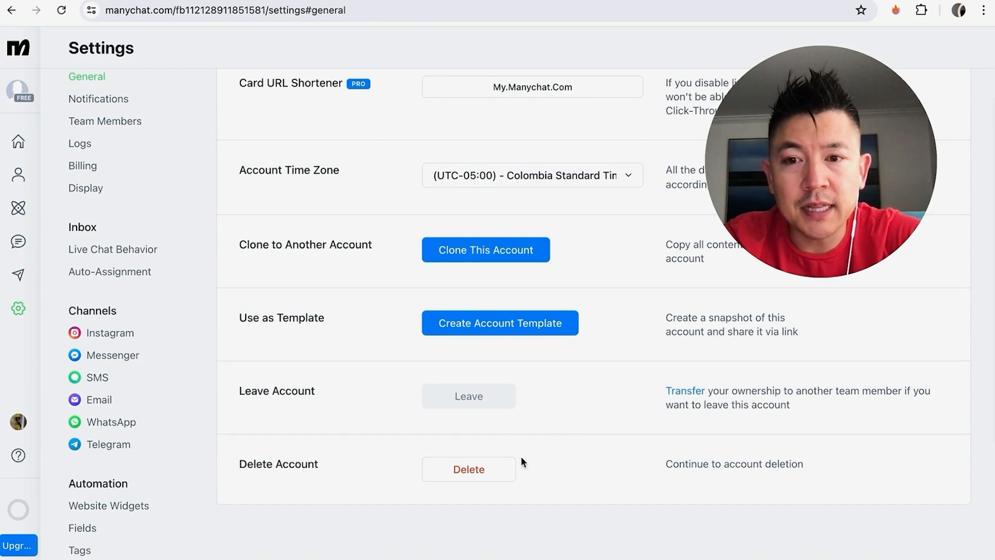
Step: Reopen account deletion and type 'delete' into the 'Ready to delete your account?' box
click(468, 469)
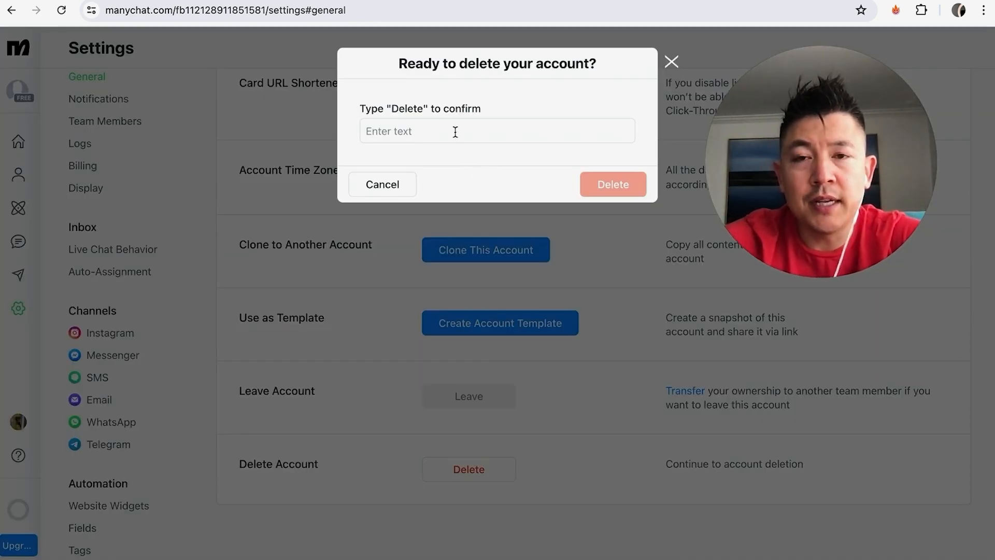
text(delete)
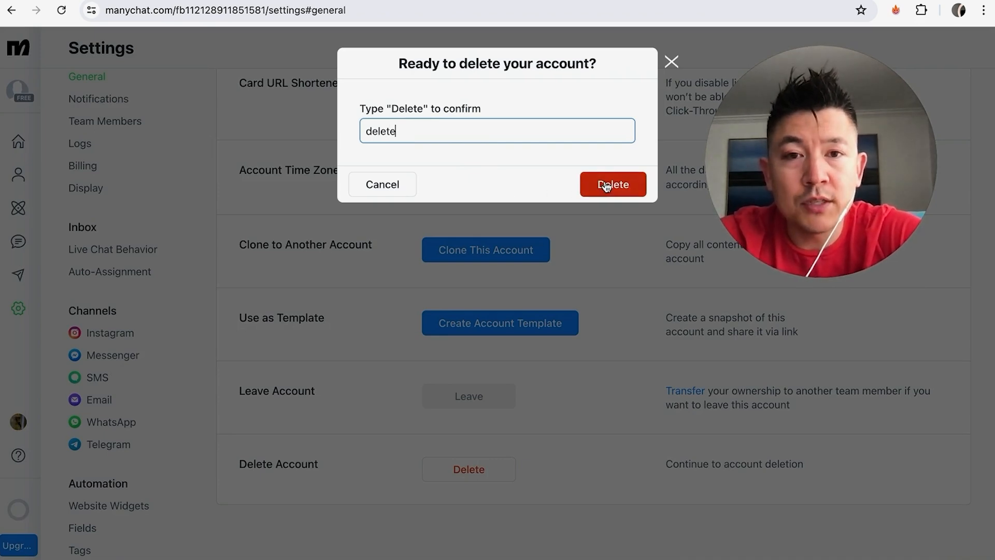
mouse_move(560, 218)
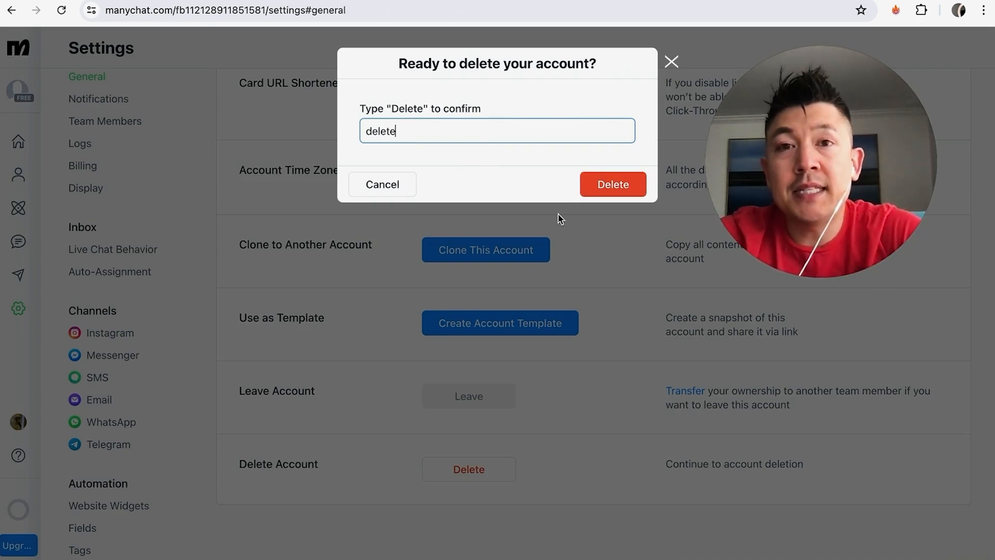